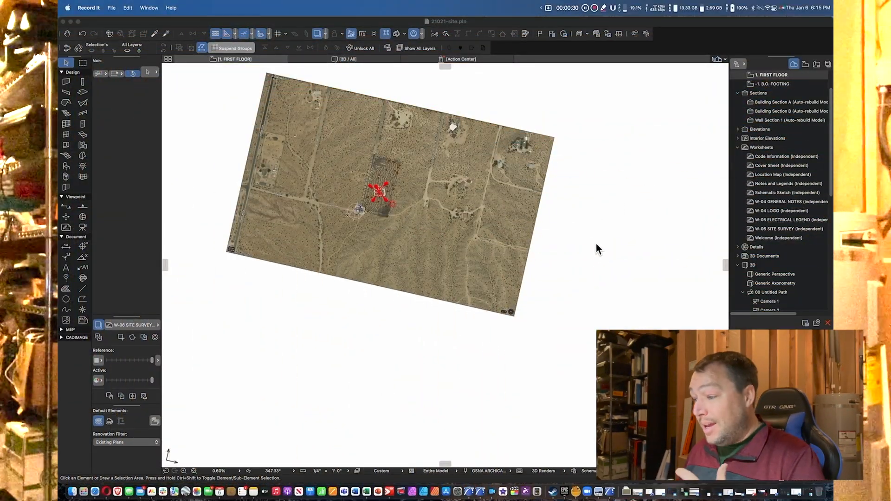
mouse_move(590, 236)
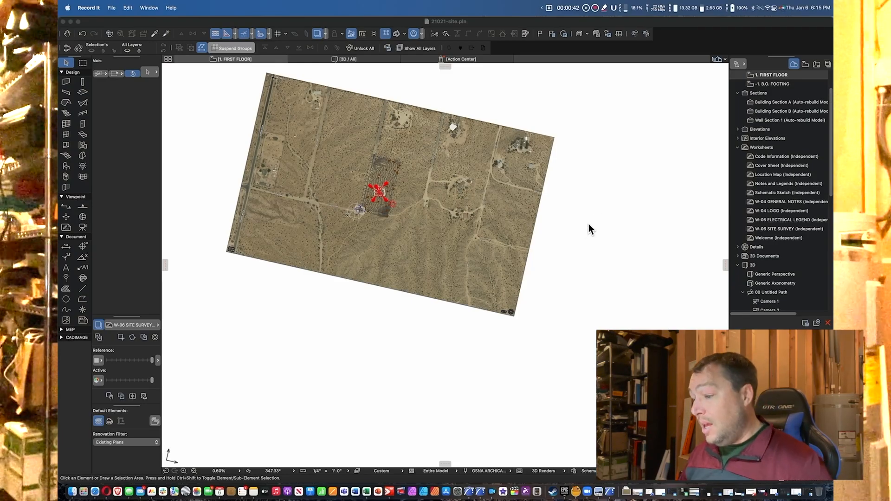
mouse_move(576, 219)
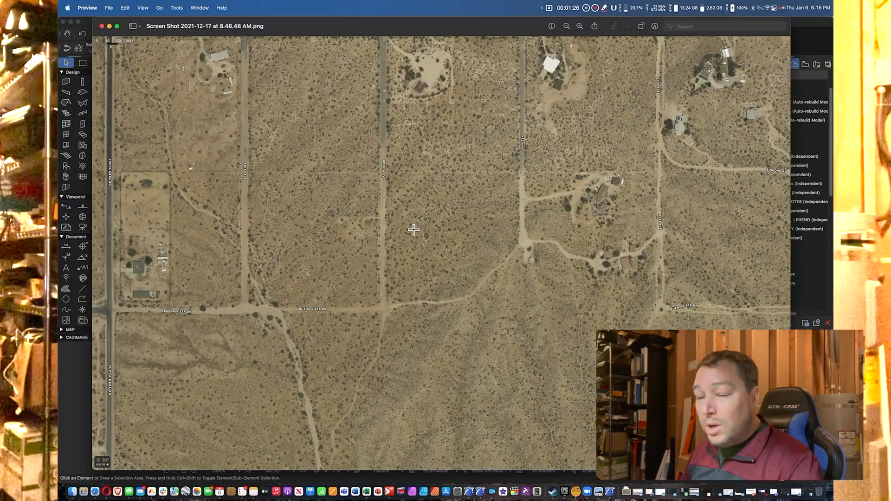
mouse_move(412, 234)
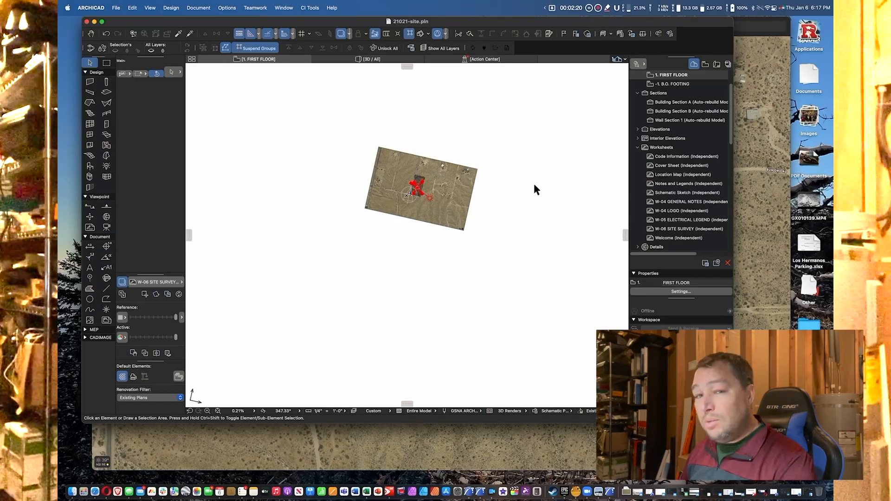
mouse_move(514, 199)
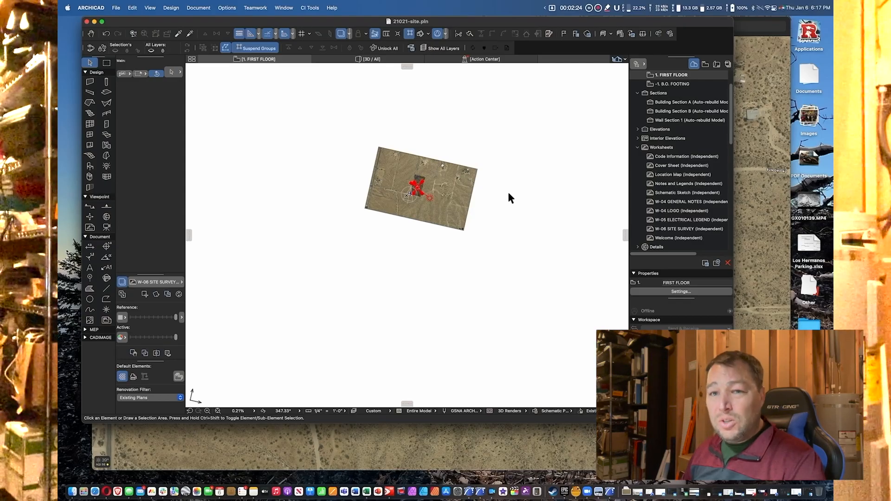
mouse_move(502, 196)
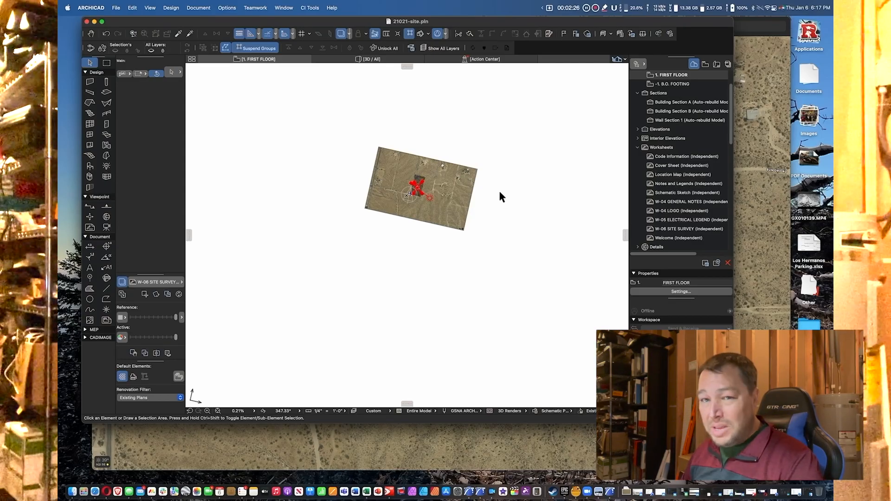
mouse_move(500, 194)
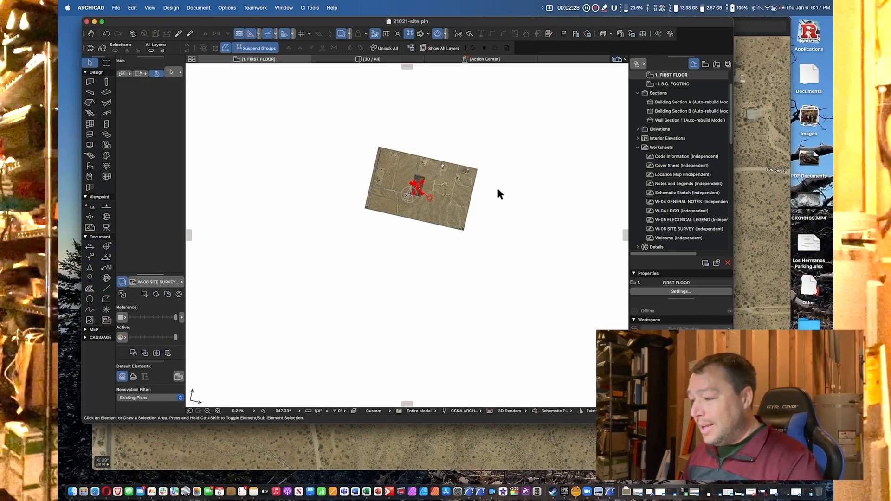
mouse_move(518, 187)
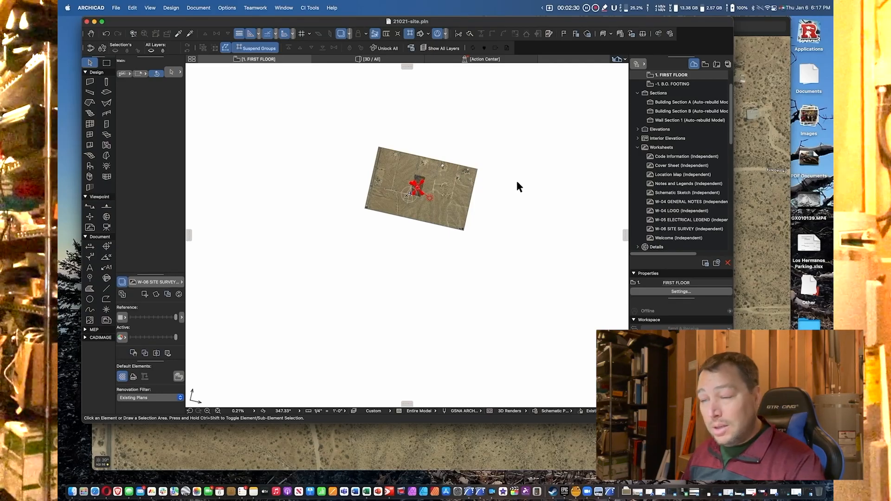
mouse_move(523, 192)
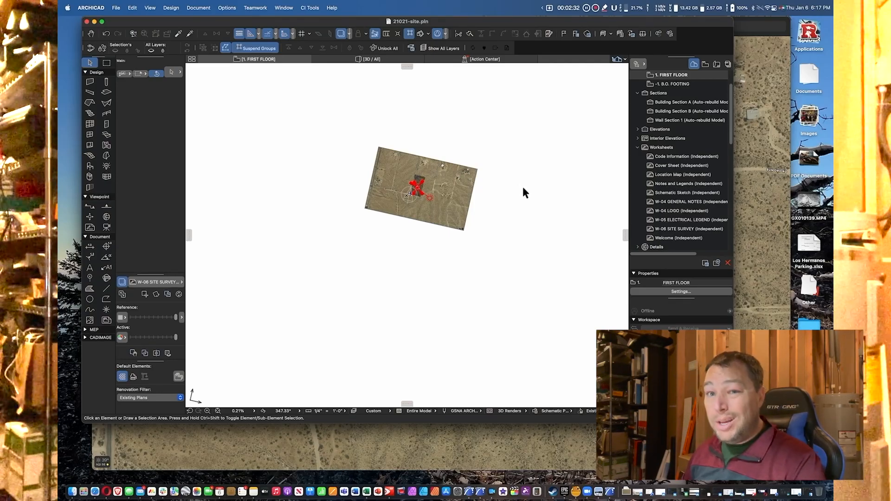
mouse_move(517, 192)
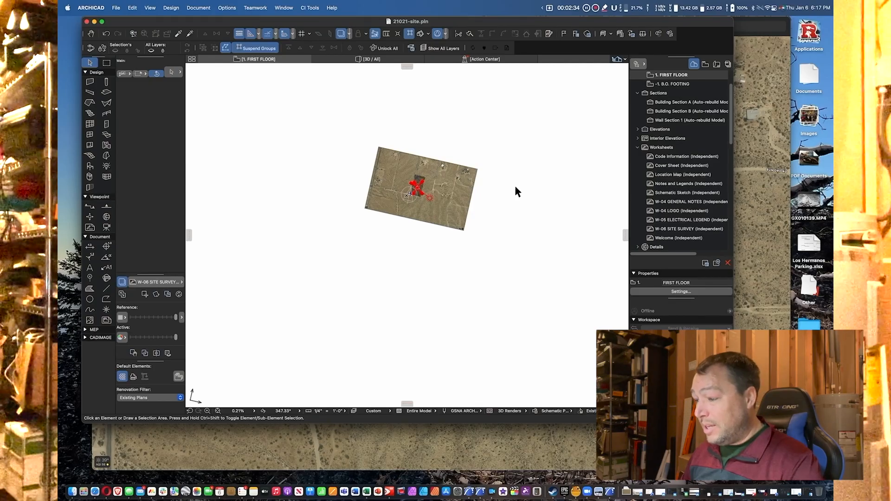
mouse_move(708, 181)
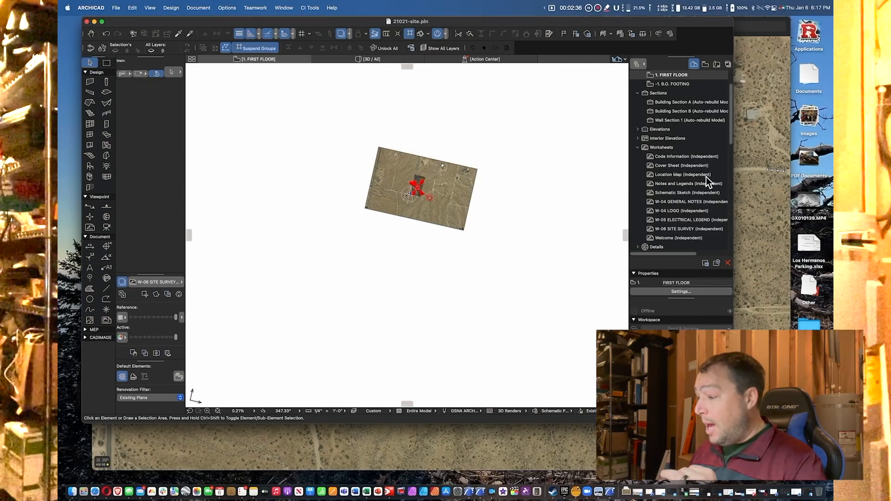
- Open the W-06 SITE SURVEY worksheet from the Navigator and centre the contour survey
click(687, 228)
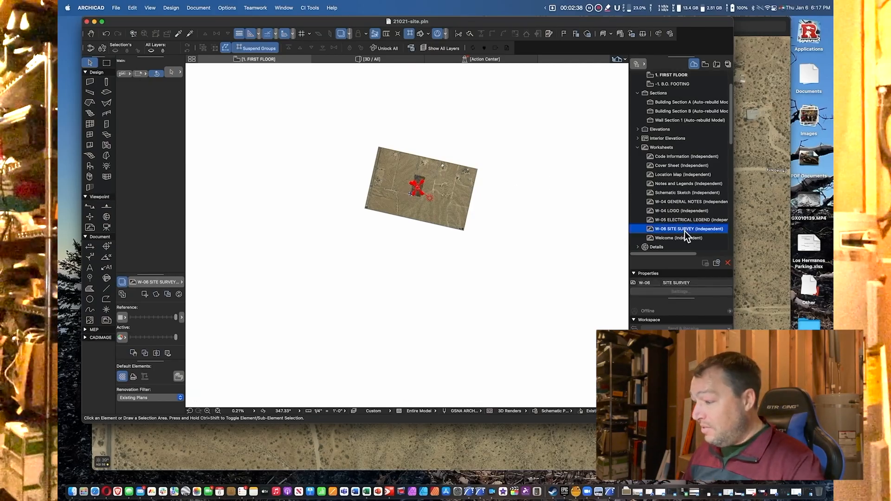
double_click(690, 228)
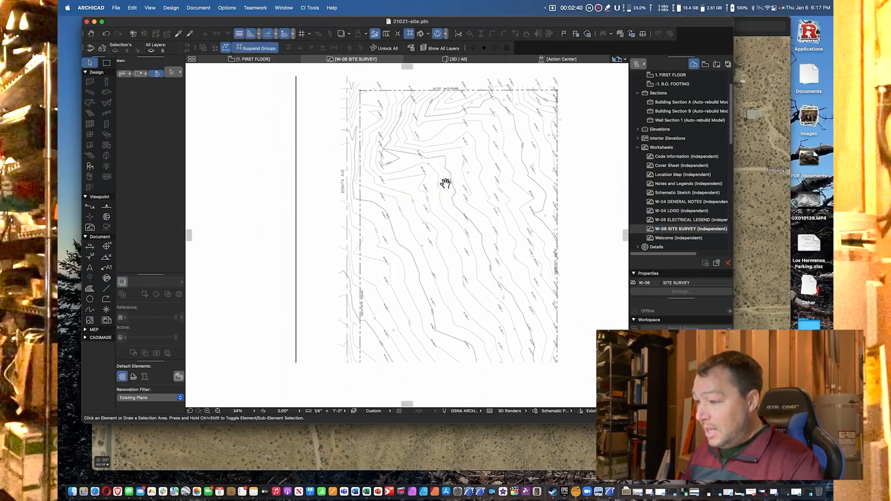
drag(445, 183, 351, 258)
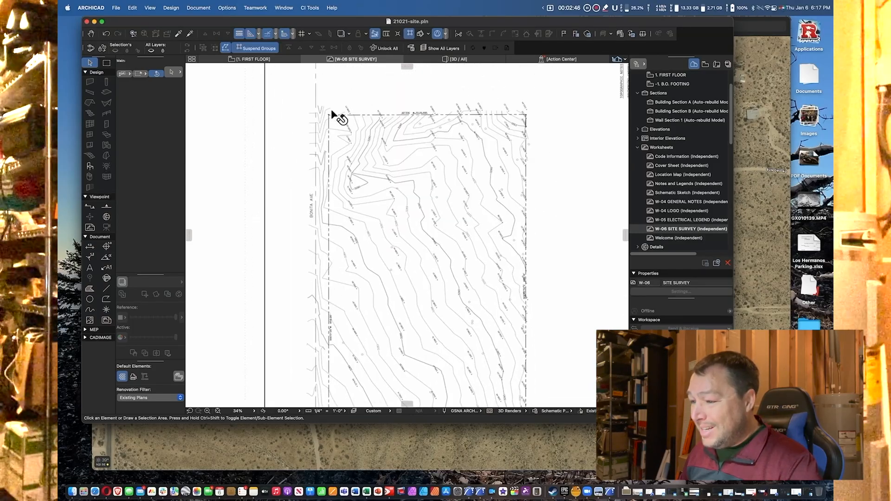
mouse_move(440, 123)
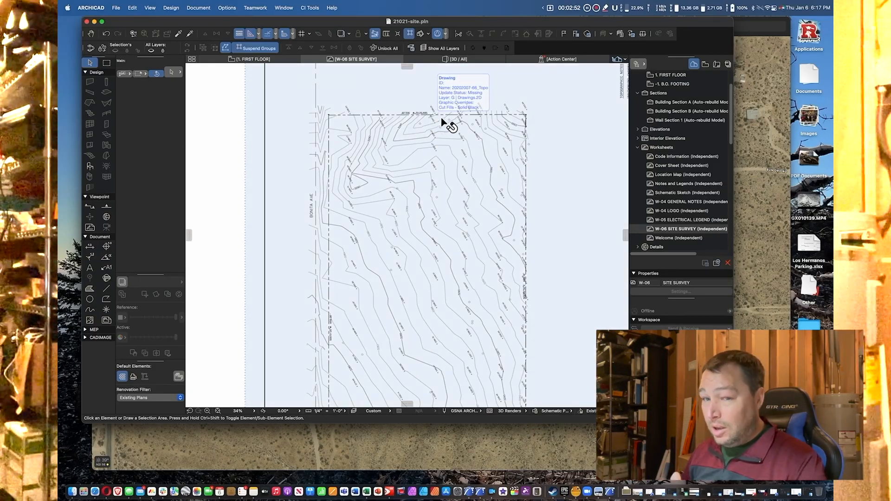
mouse_move(460, 117)
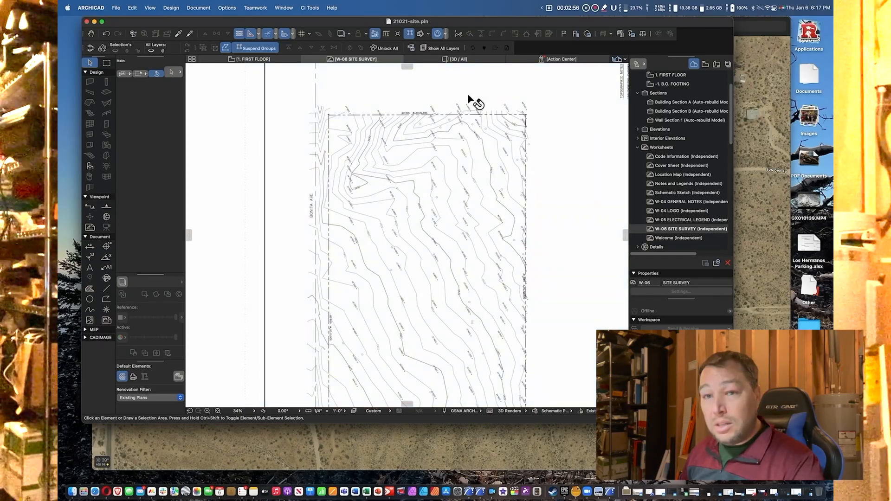
mouse_move(332, 123)
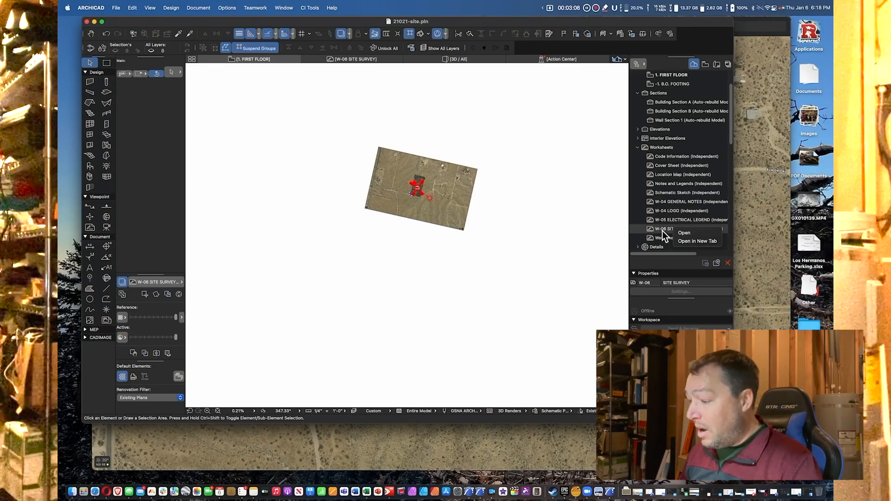
mouse_move(697, 242)
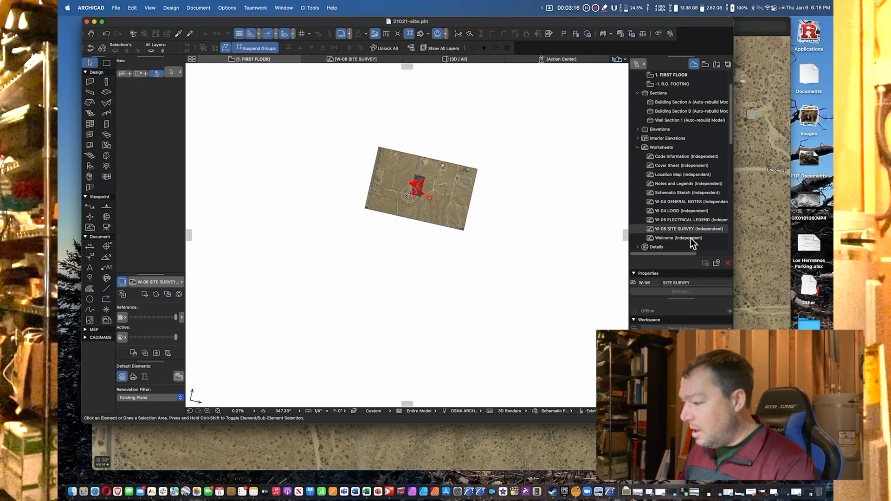
- Bring up the context menu for the W-06 SITE SURVEY worksheet in the Navigator
right_click(687, 228)
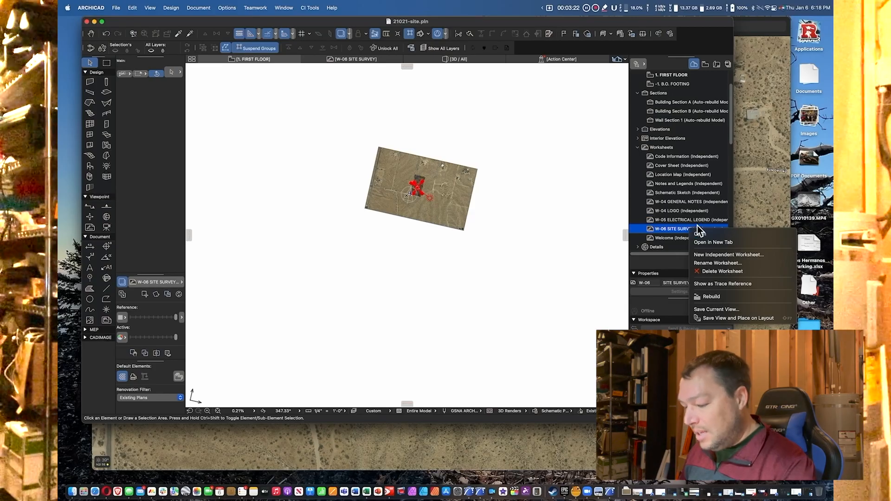
mouse_move(677, 235)
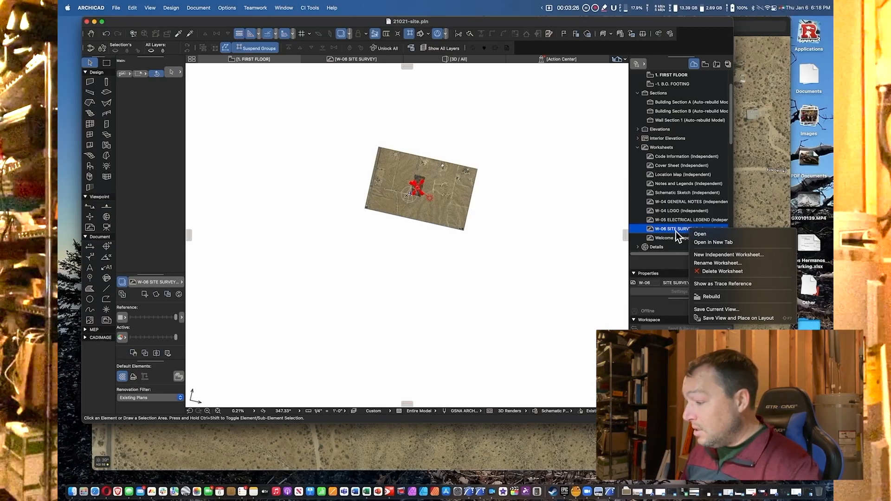
mouse_move(721, 283)
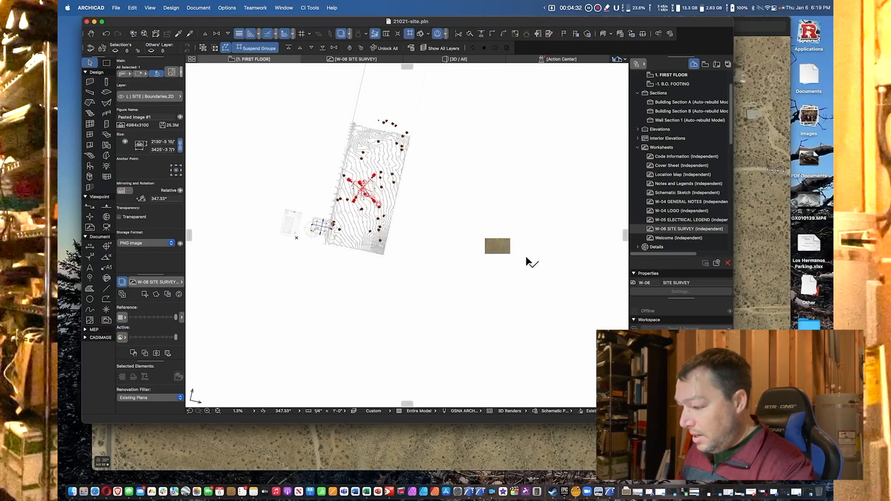
- Select the aerial photo and reset the plan orientation to 0.00° from the status bar
click(496, 247)
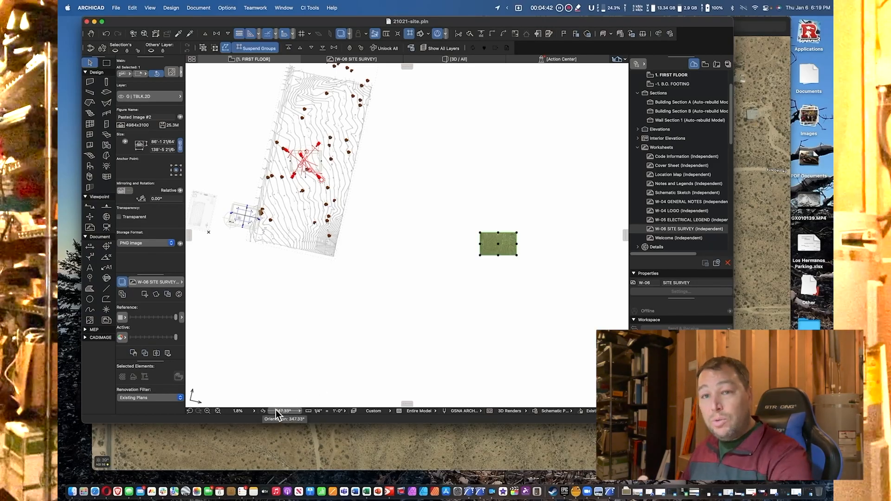
click(284, 410)
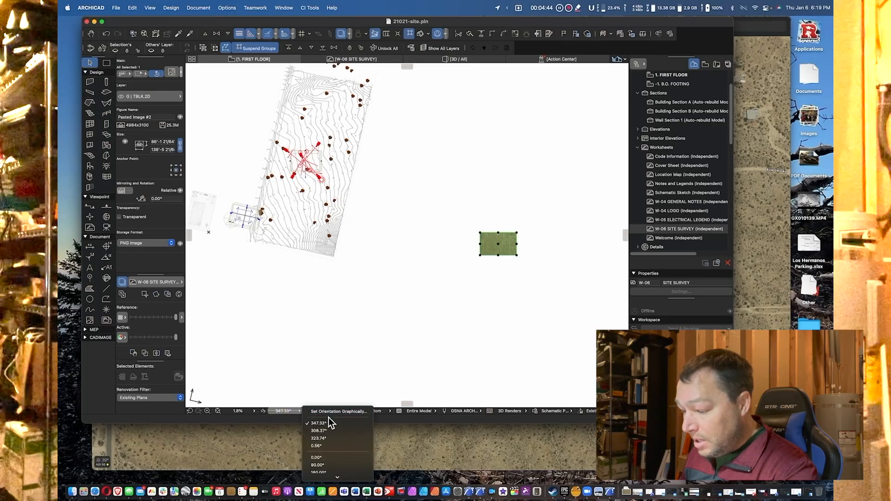
click(315, 456)
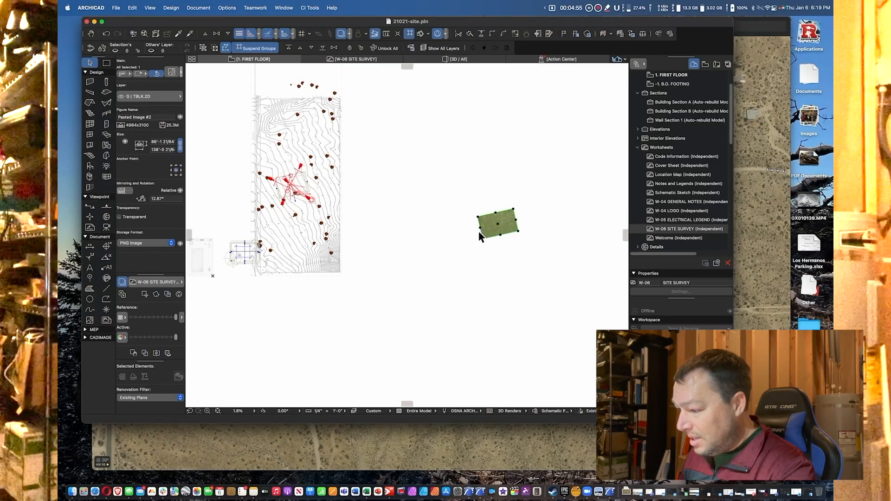
mouse_move(495, 233)
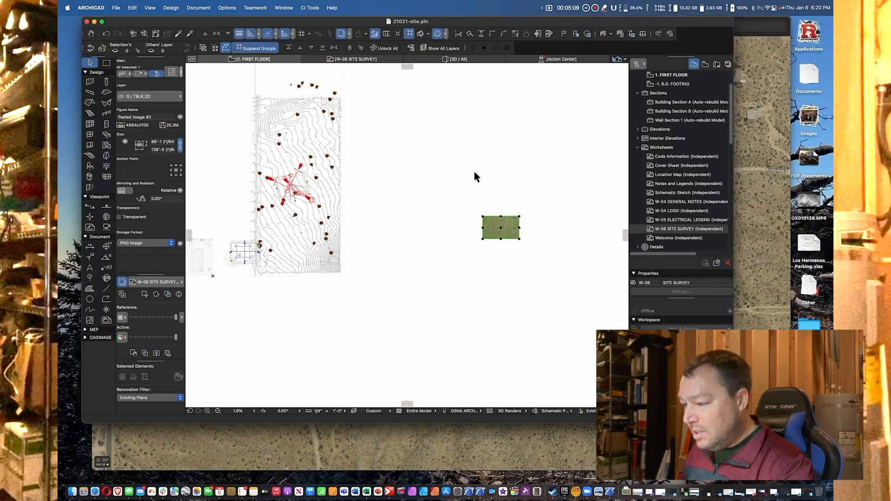
- Drag the selected aerial photo across the plan so it sits over the site contours
click(500, 228)
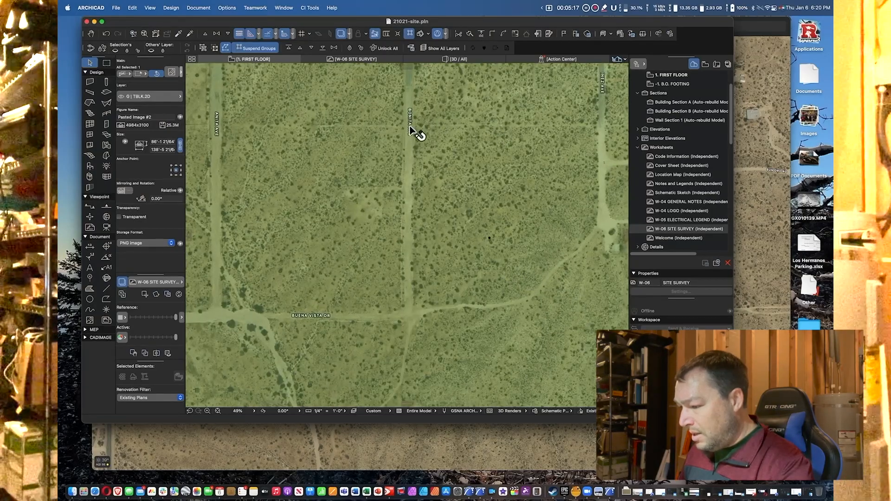
mouse_move(444, 139)
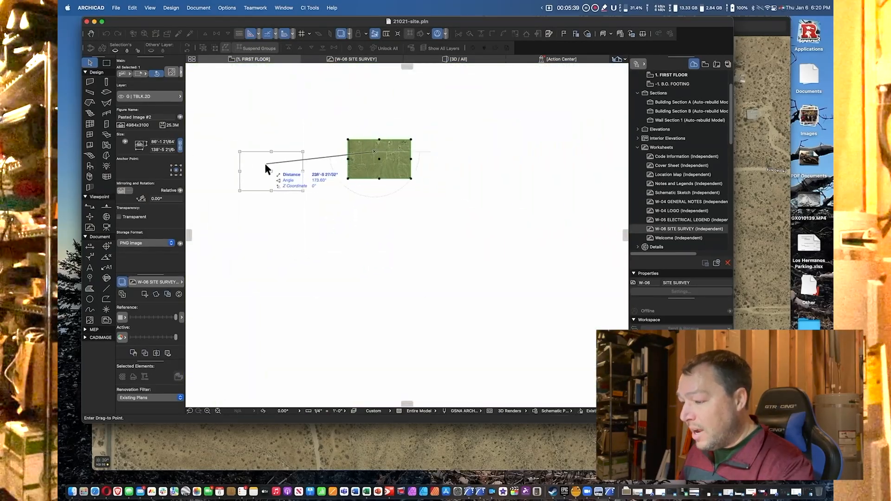
drag(271, 171, 511, 182)
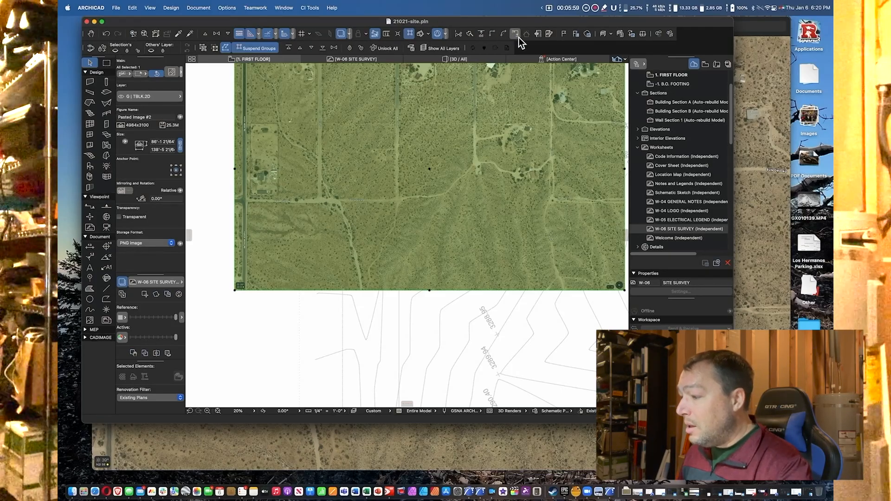
mouse_move(516, 34)
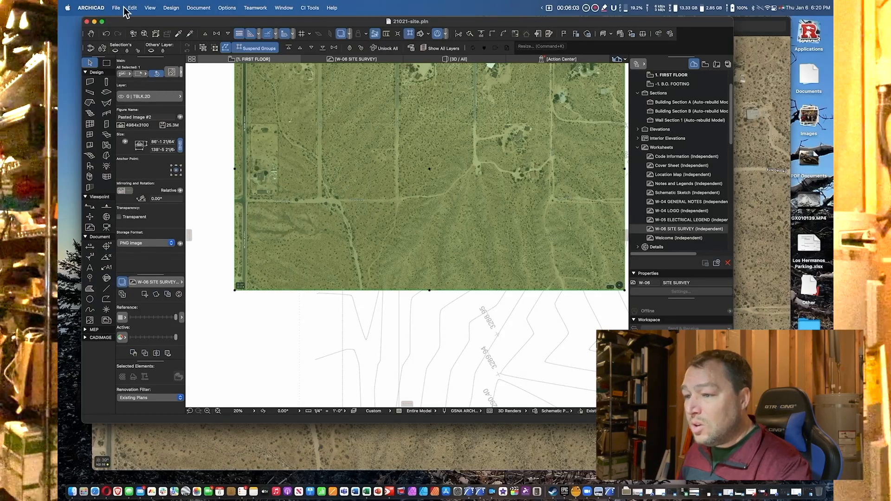
- Start Edit > Reshape > Resize on the photo with 'Define graphically' and confirm
click(132, 9)
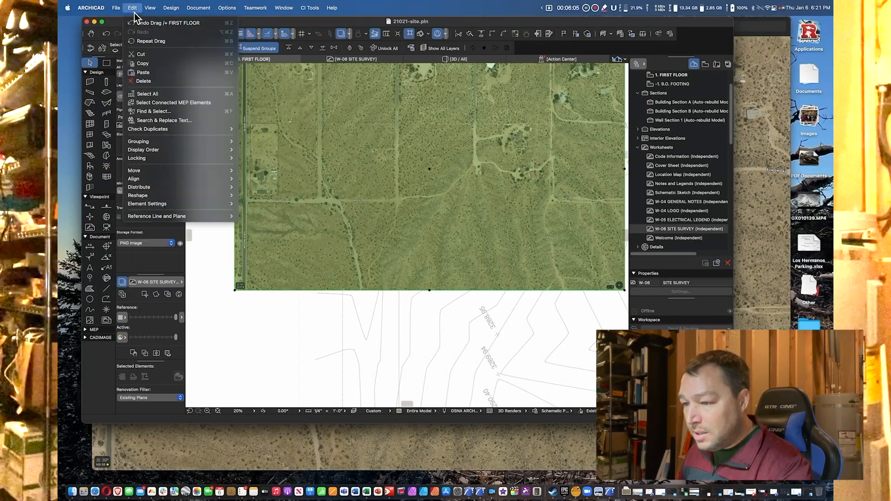
mouse_move(139, 187)
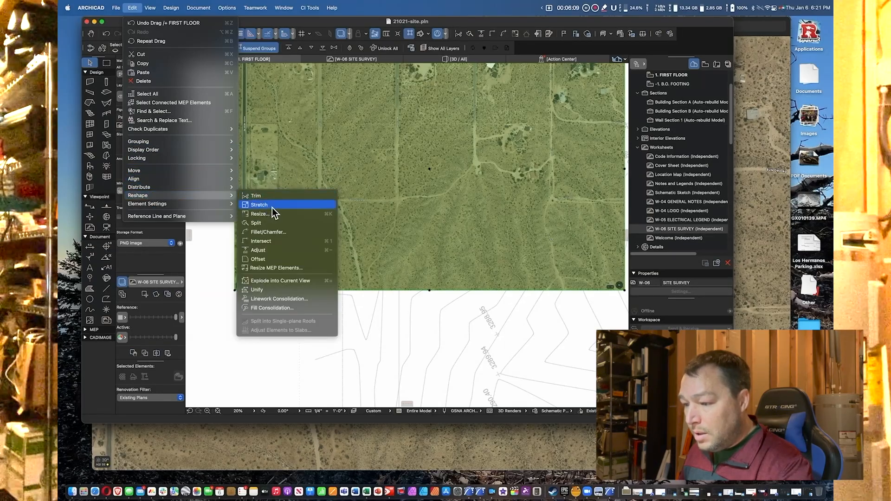
mouse_move(278, 217)
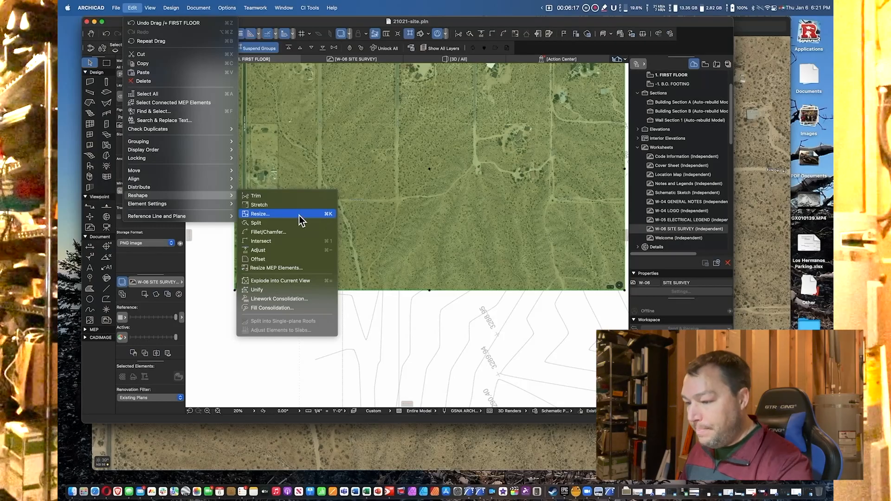
click(259, 213)
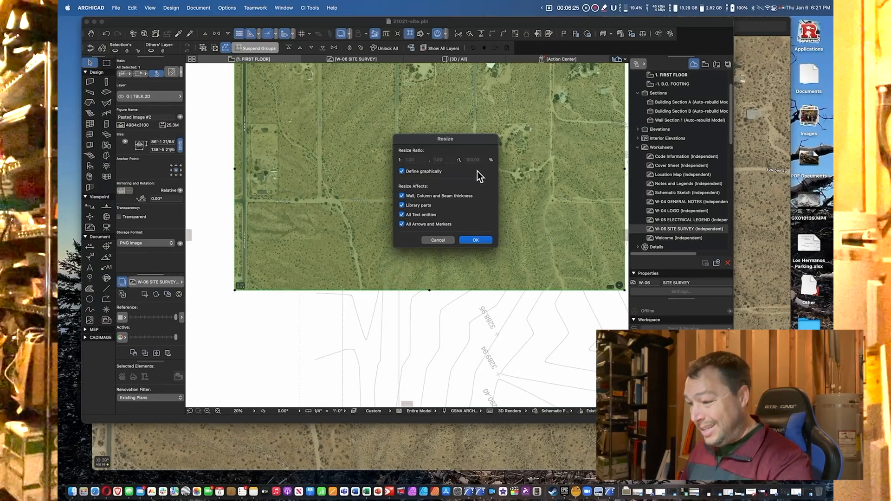
mouse_move(460, 216)
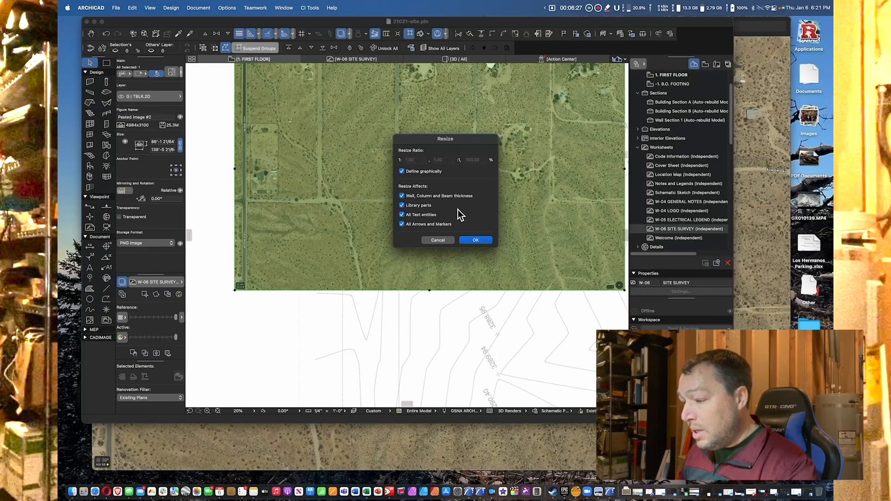
click(475, 240)
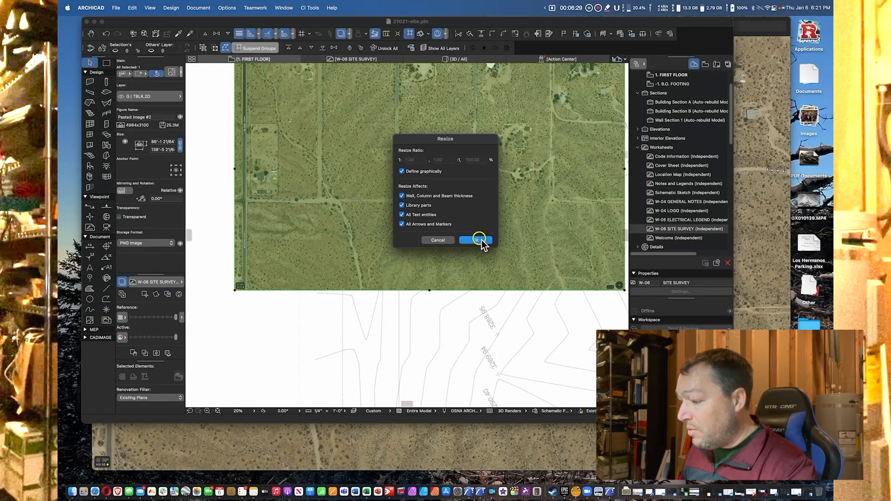
- Set the fixed point for the graphical resize along a road on the photo
click(476, 240)
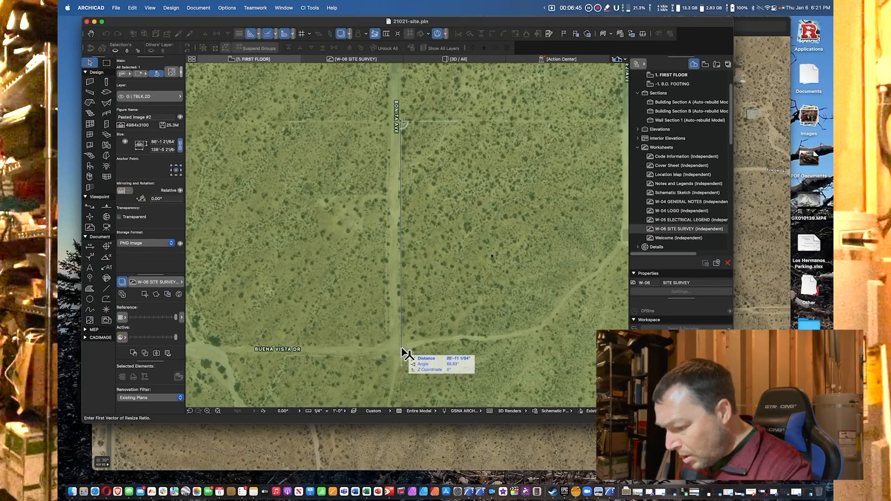
mouse_move(380, 351)
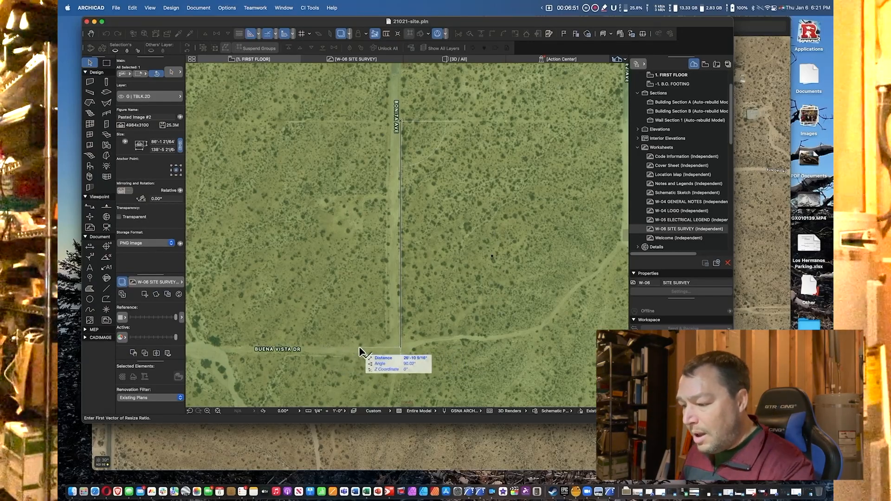
mouse_move(375, 350)
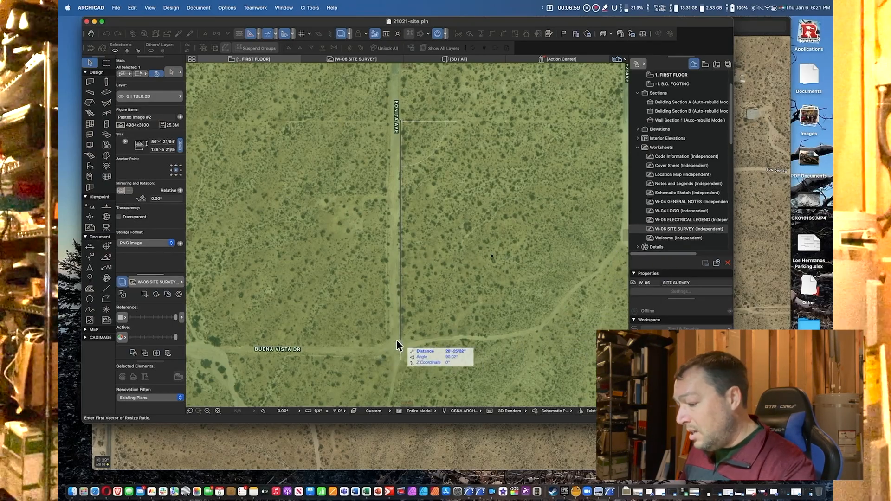
mouse_move(368, 350)
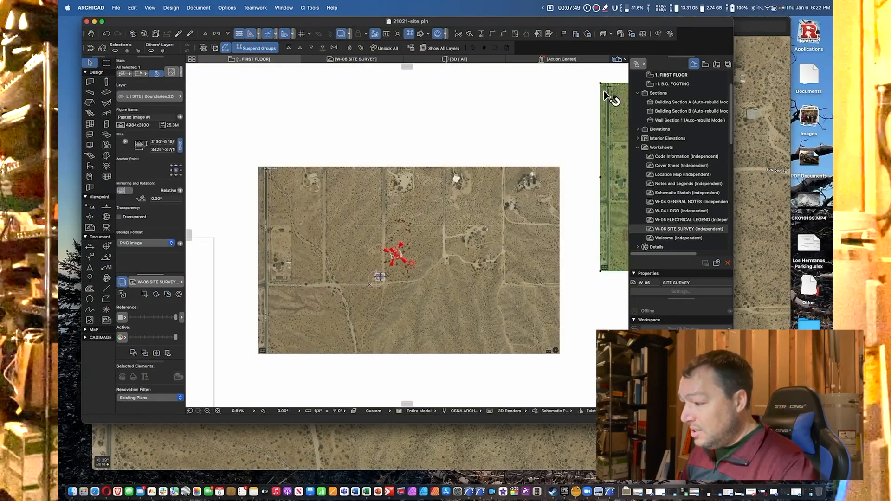
- Drag the rescaled photo over the site survey image and select the topography mesh
drag(398, 256, 503, 165)
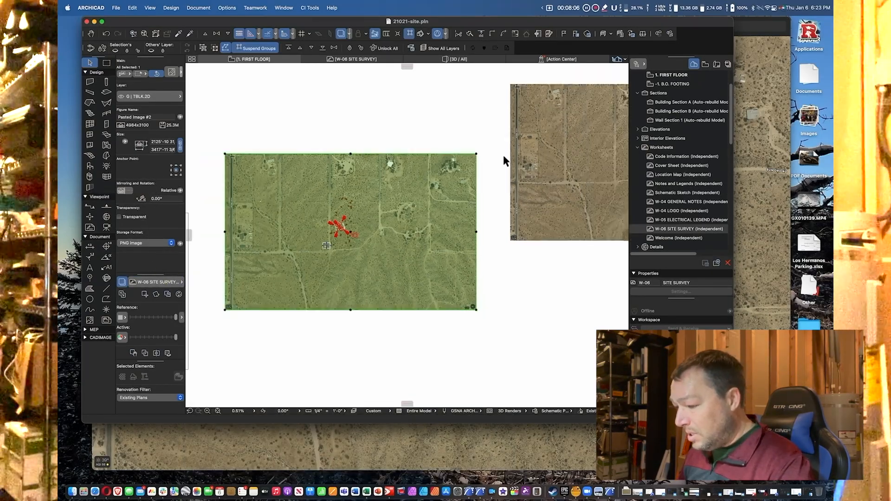
mouse_move(475, 139)
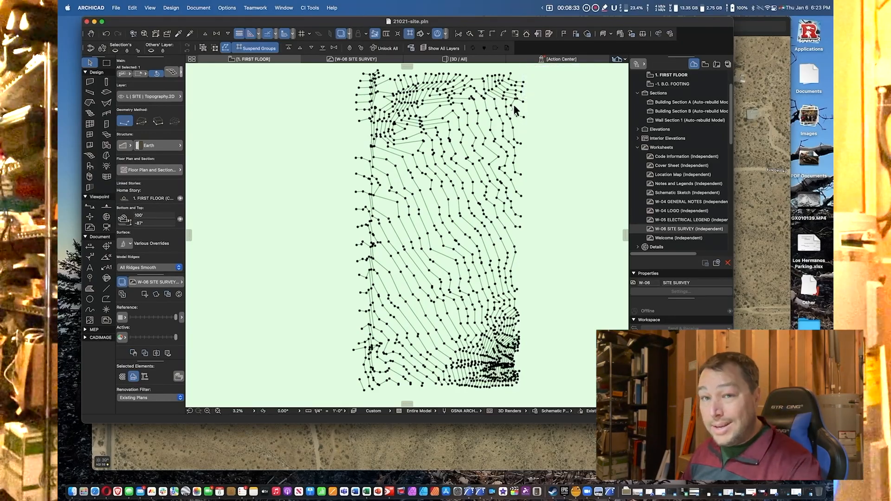
mouse_move(512, 120)
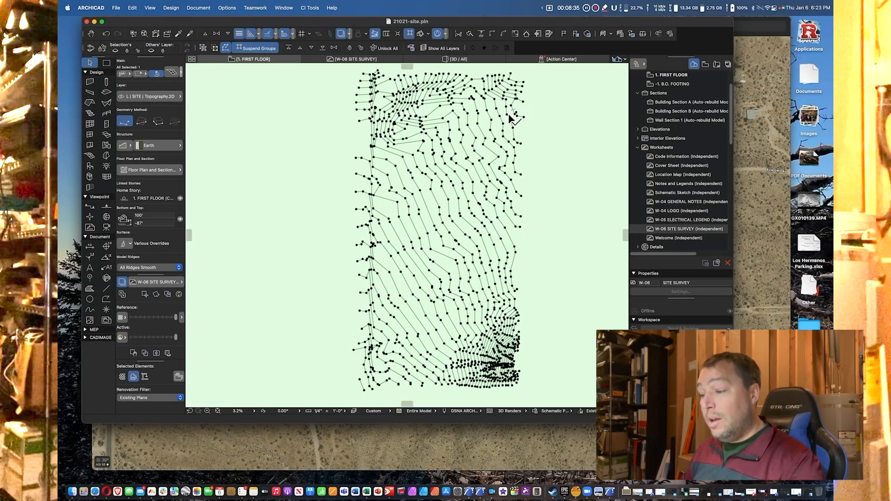
mouse_move(301, 188)
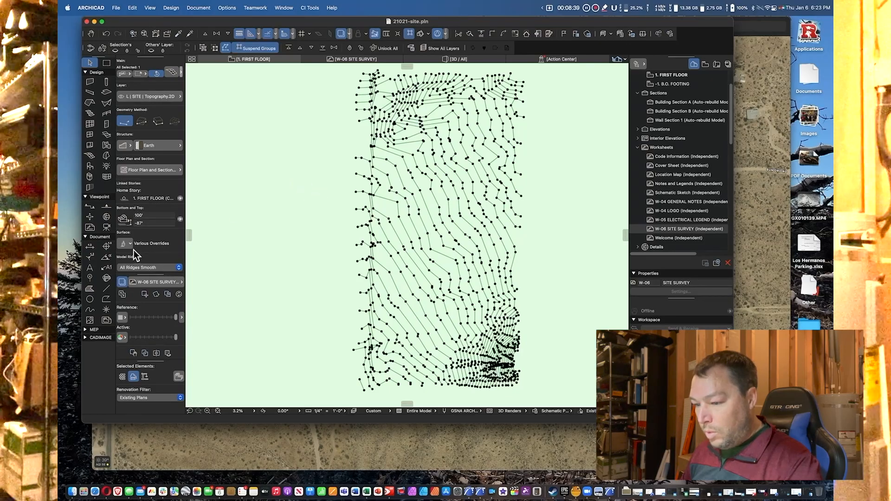
click(123, 243)
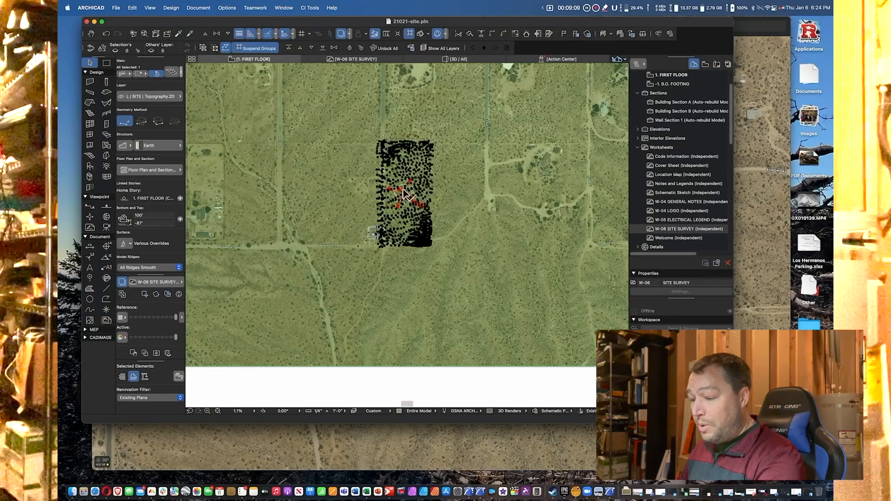
mouse_move(401, 151)
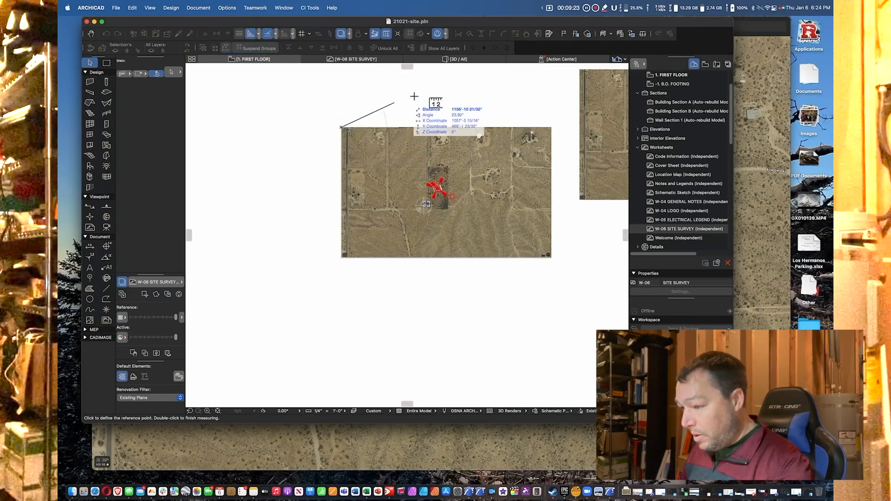
mouse_move(548, 131)
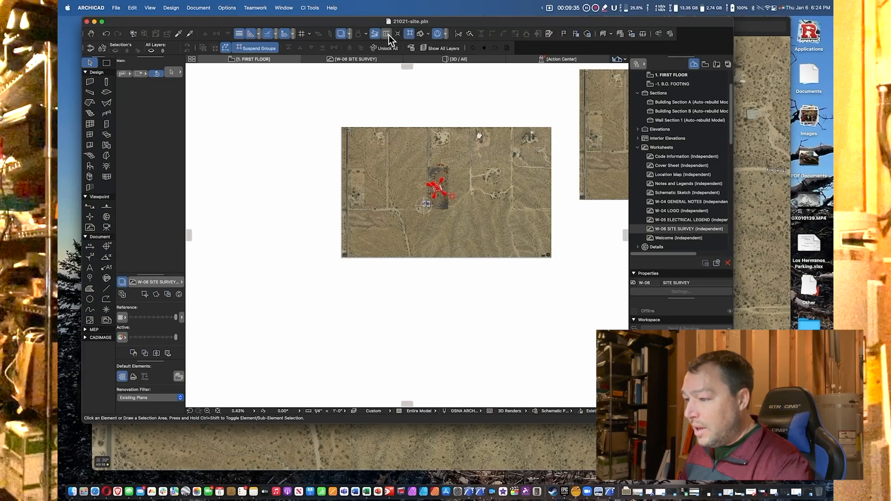
mouse_move(389, 40)
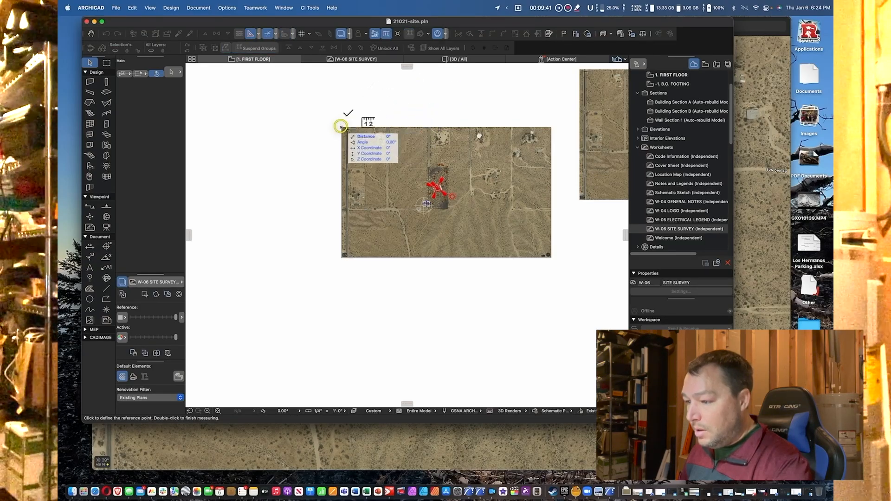
click(554, 124)
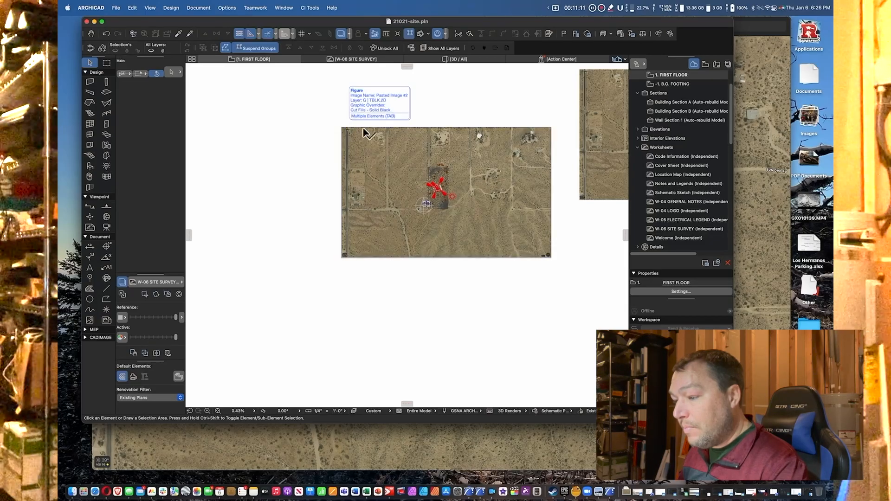
- Select the aerial photo and head to Options > Element Attributes > Surfaces
click(444, 192)
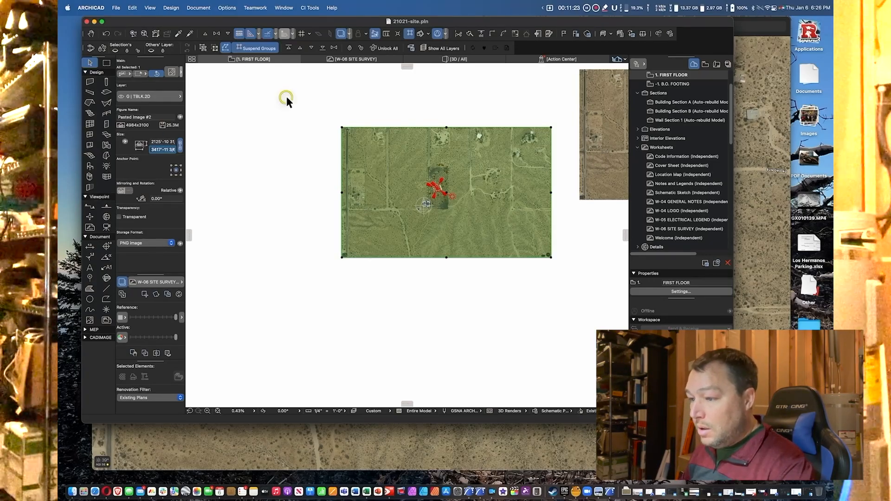
click(226, 7)
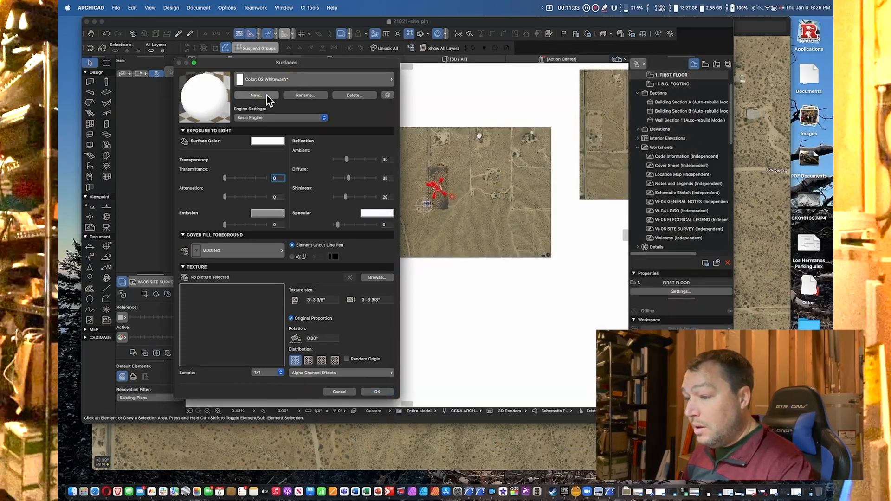
- Duplicate the Whitewash surface as a new surface named SITE AERIAL PHOTO
click(255, 95)
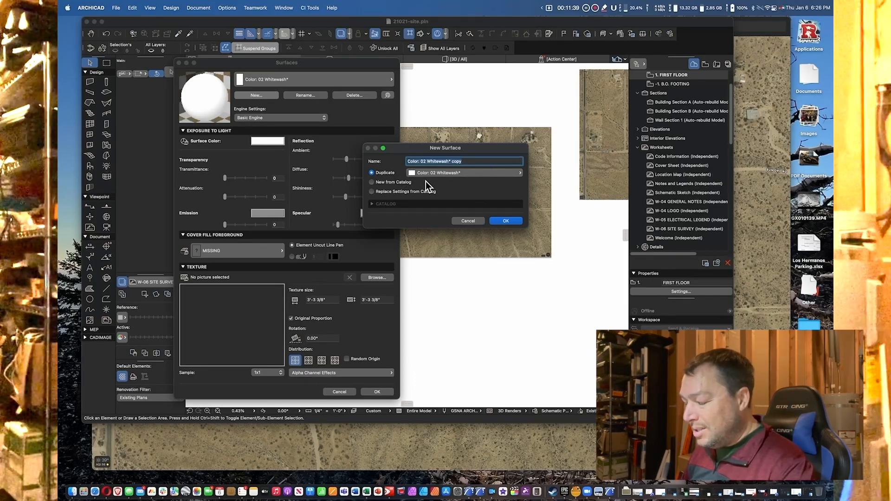
text(S)
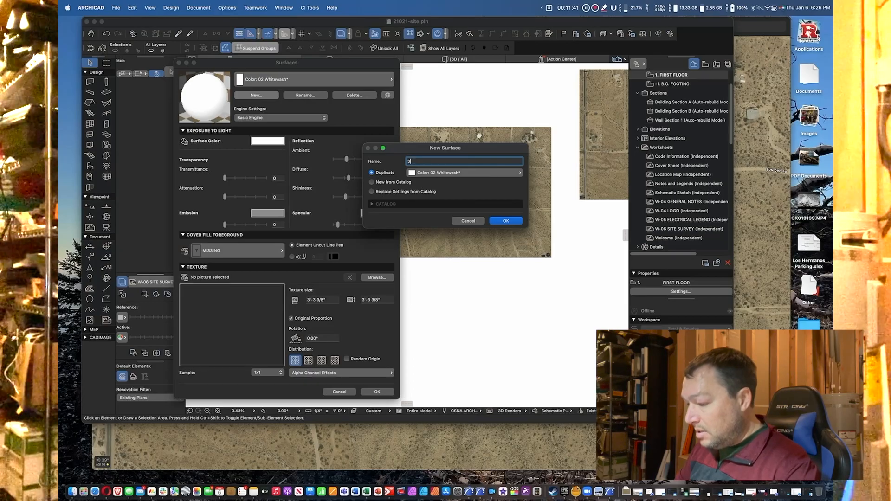
text(ITE AERIAL PHOTO)
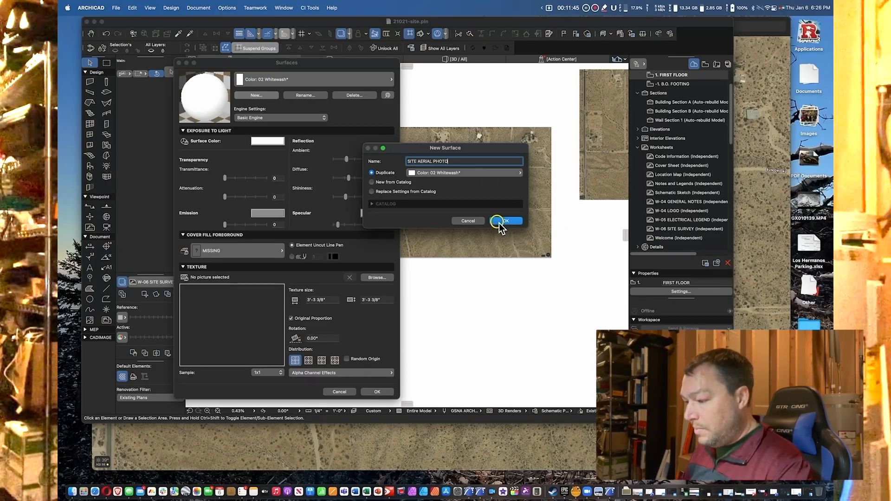
click(503, 220)
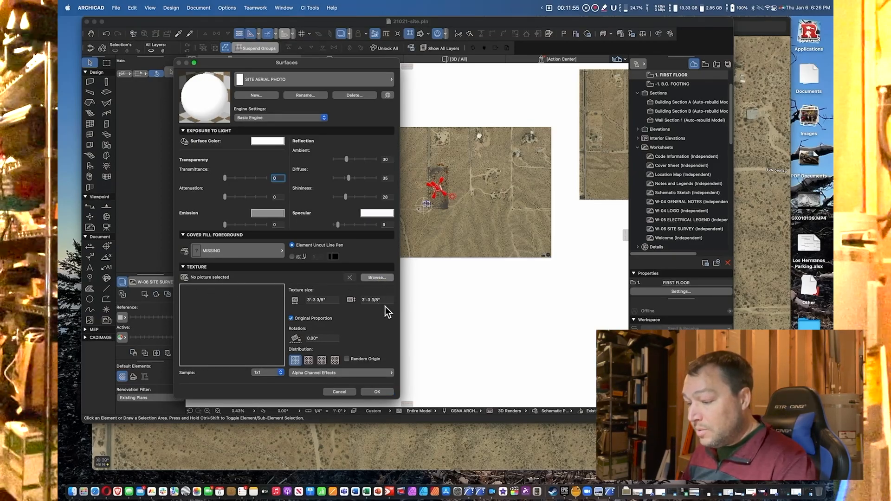
- Load the aerial screenshot PNG from Downloads into the library and assign it as the texture
click(376, 278)
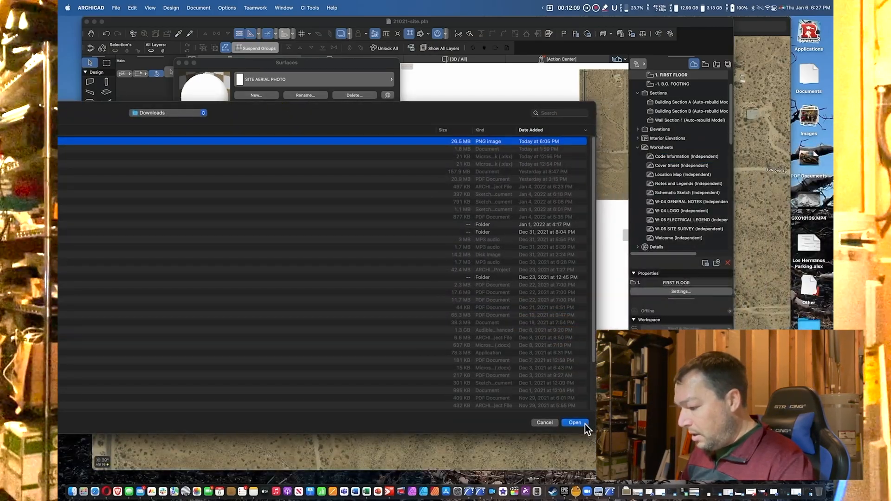
click(574, 422)
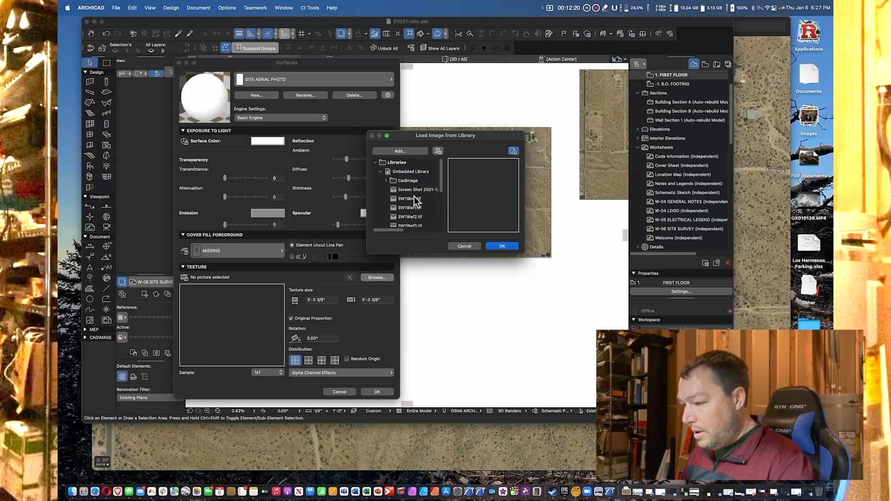
click(417, 189)
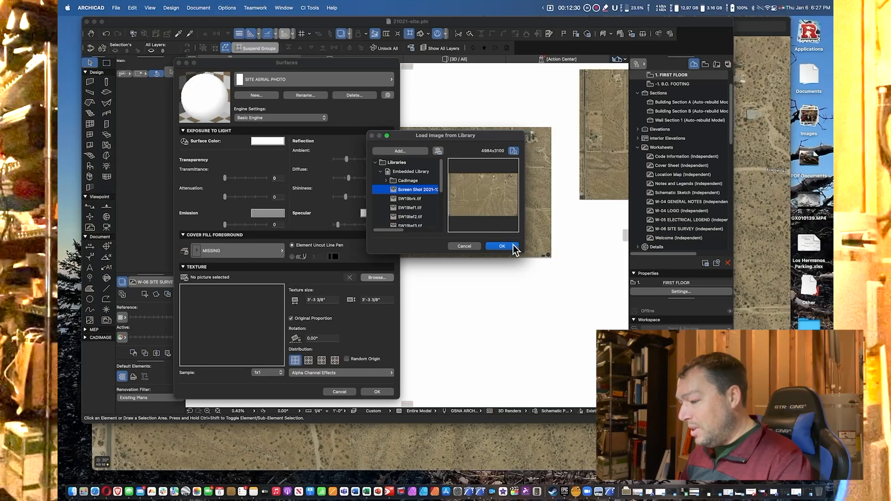
click(501, 246)
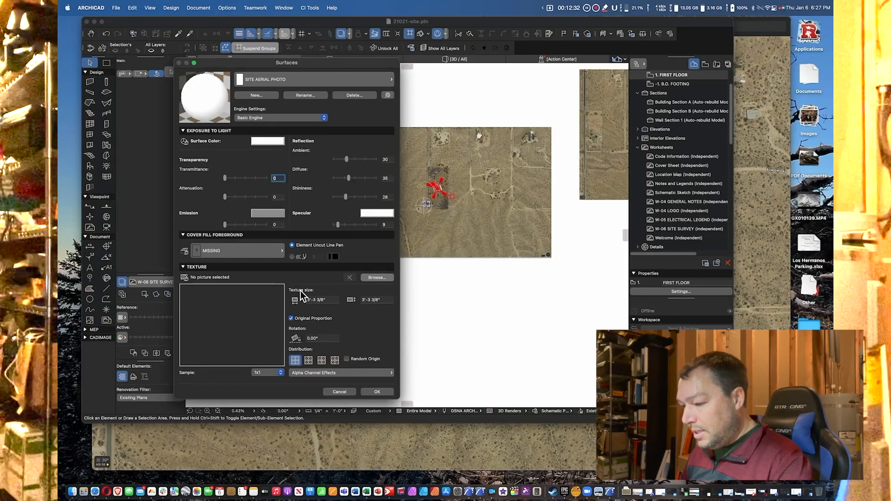
- Confirm the screenshot texture at full size on SITE AERIAL PHOTO and close the Surfaces dialog
click(376, 277)
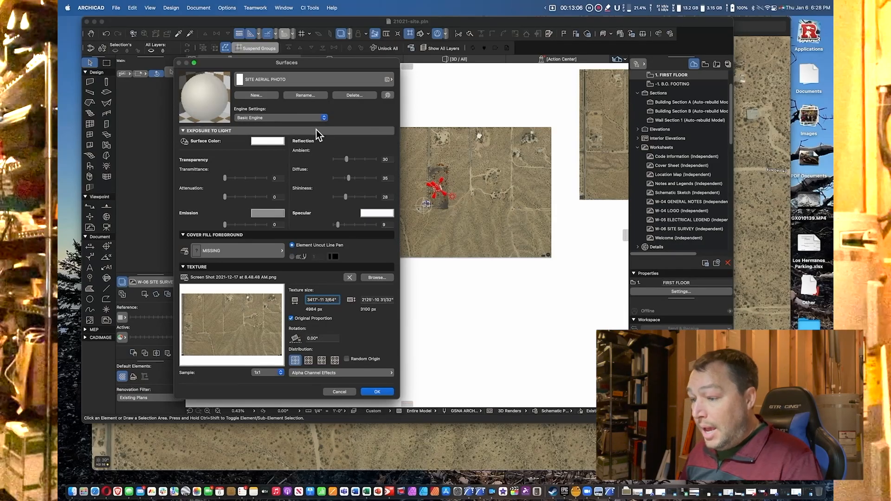
click(376, 391)
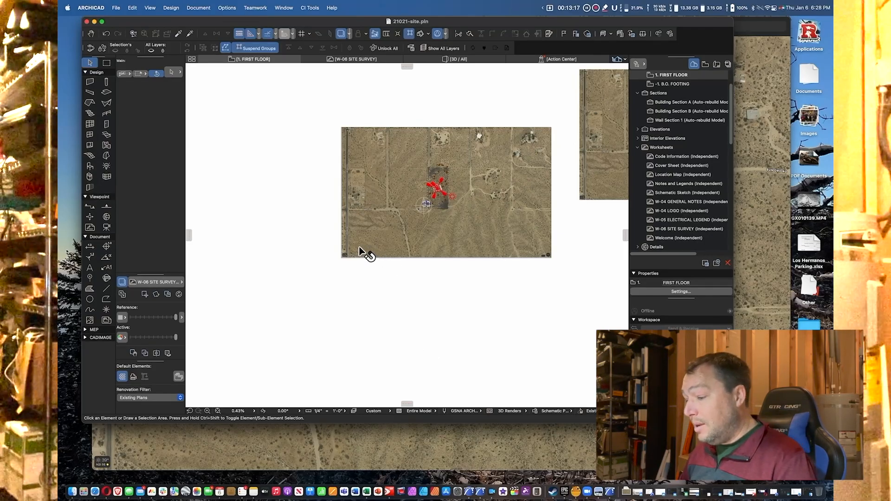
- Override the topography mesh's top surface with SITE AERIAL PHOTO via the Info Box
click(434, 188)
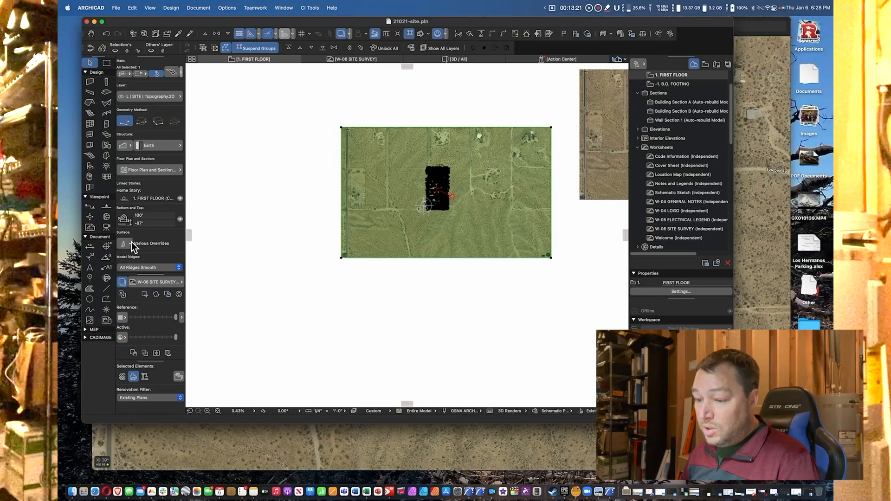
click(122, 243)
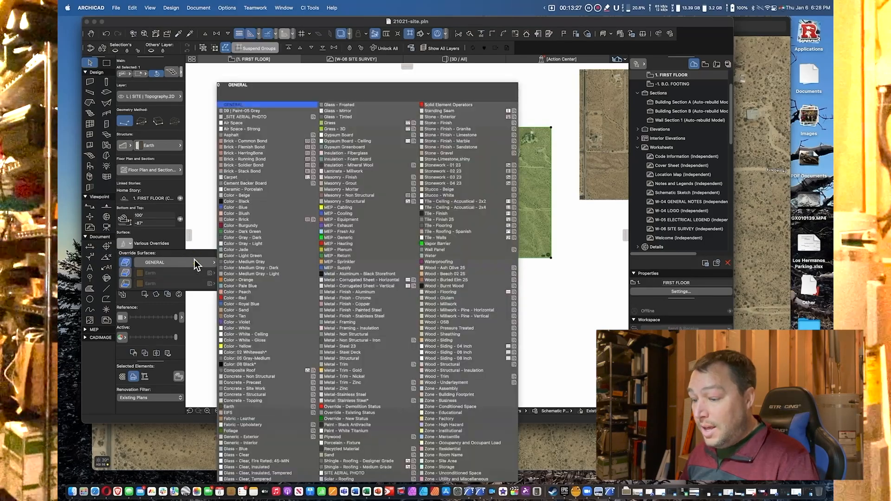
click(244, 153)
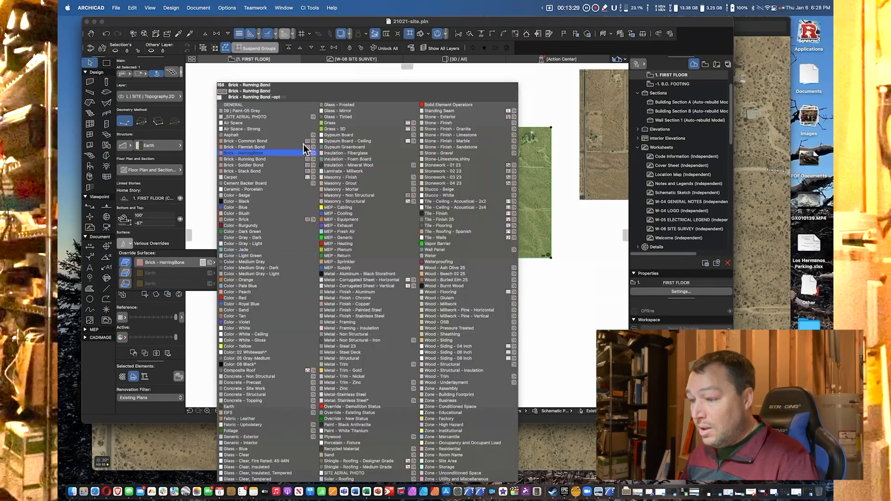
click(244, 117)
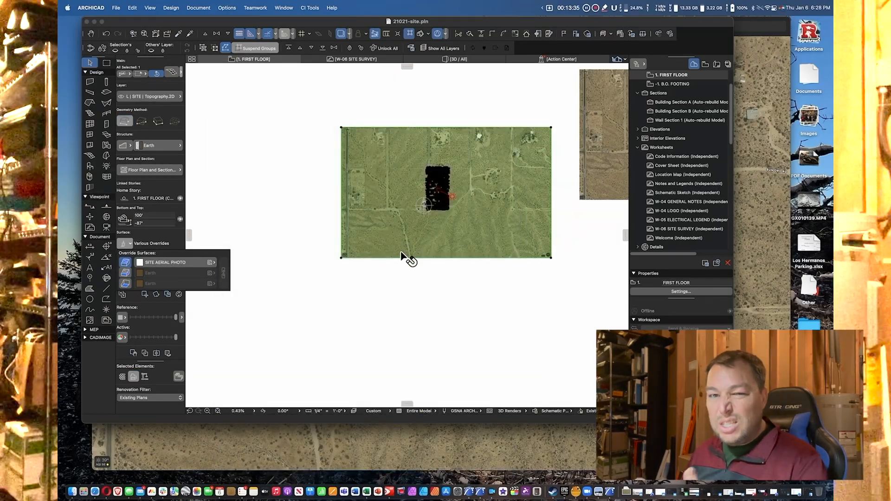
mouse_move(423, 205)
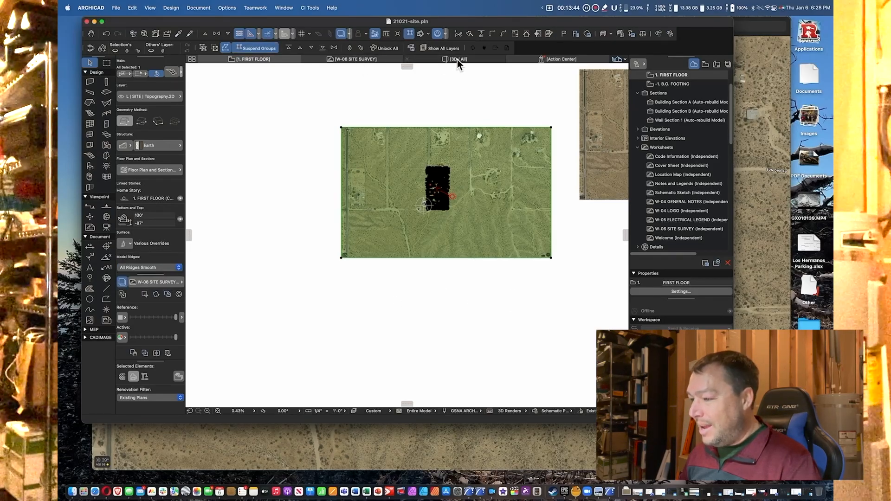
- Switch to the 3D window showing the aerial photo on the terrain mesh
click(458, 59)
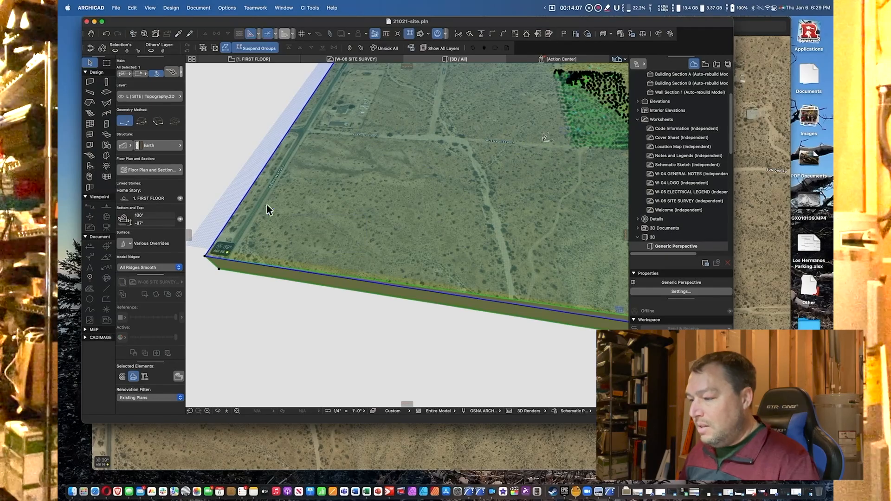
- Start Set Origin under Document > Creative Imaging > Align 3D Texture
click(199, 7)
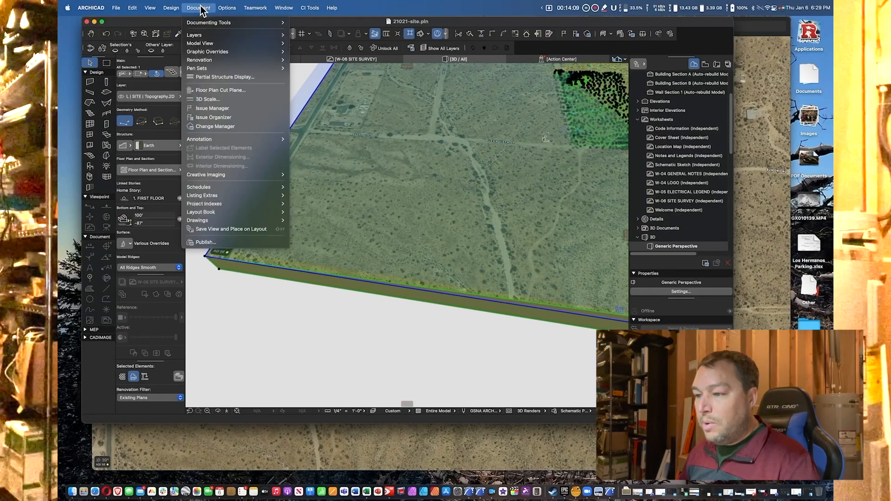
mouse_move(206, 175)
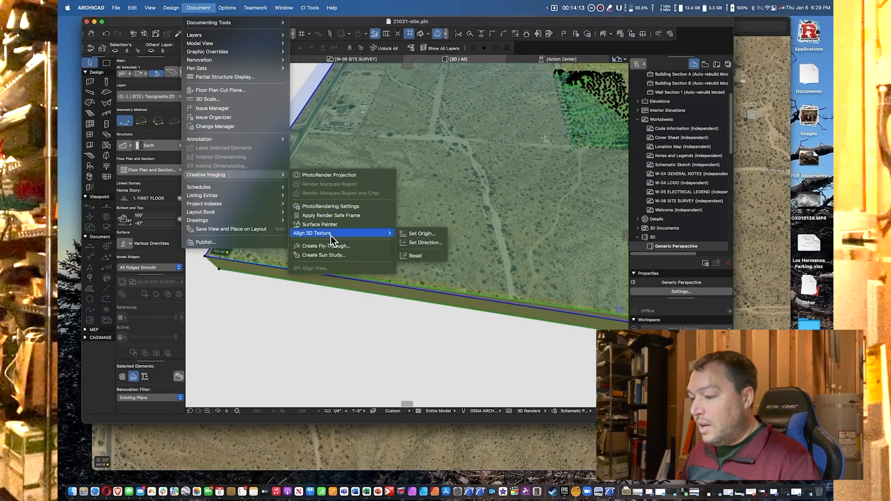
click(422, 233)
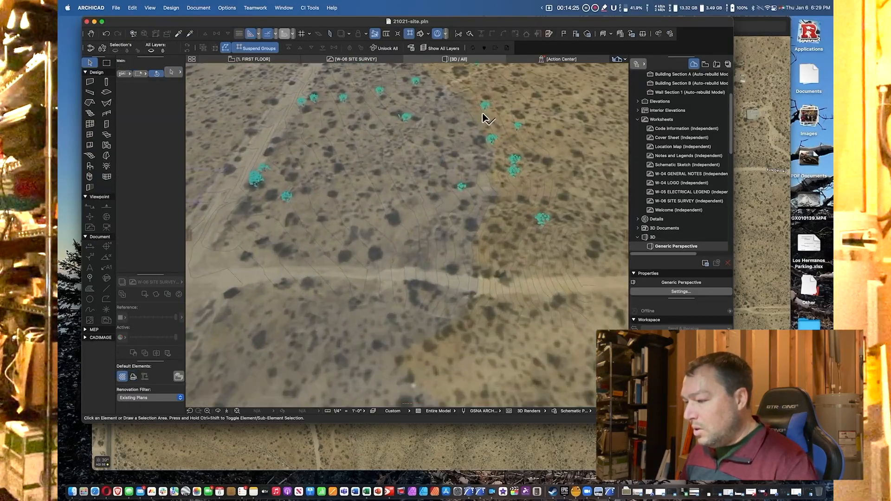
- Set the texture origin on the mesh and fly in over the textured terrain with trees
drag(486, 118, 467, 241)
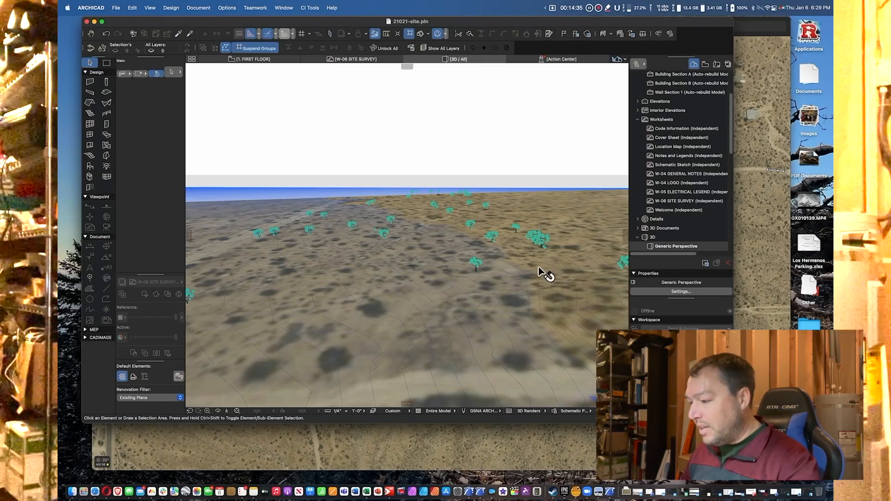
mouse_move(471, 316)
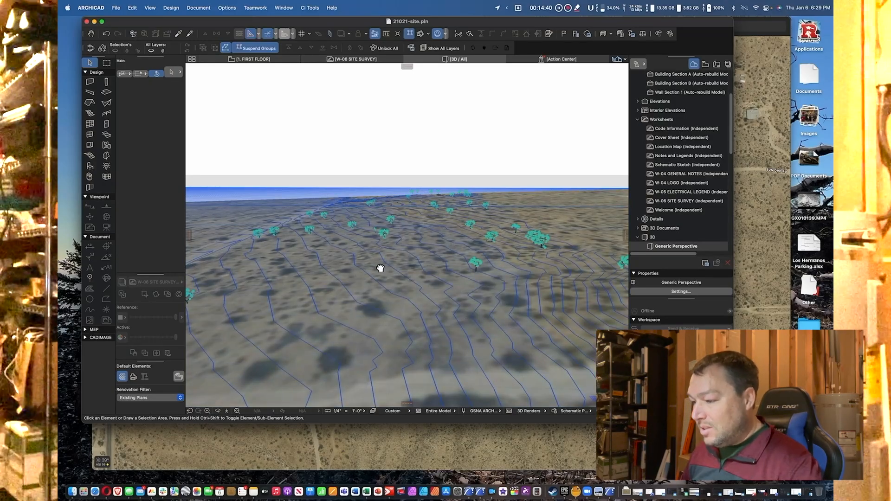
drag(380, 268, 359, 266)
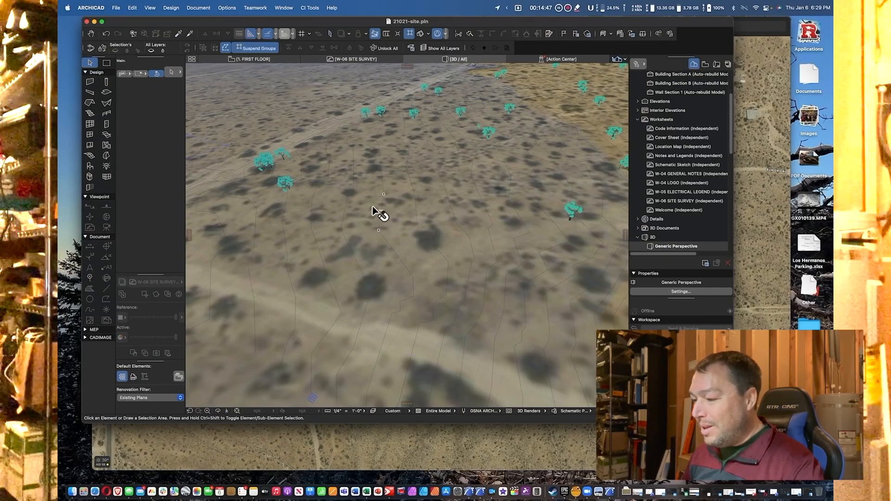
mouse_move(464, 211)
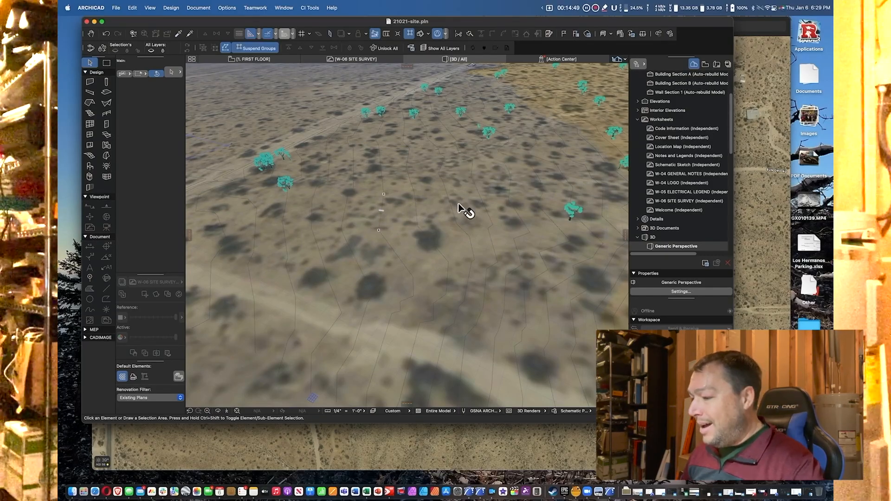